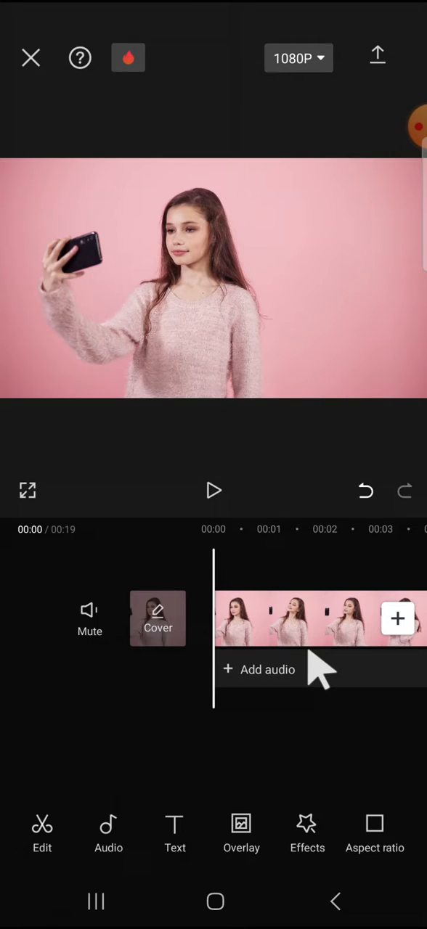
mouse_move(283, 447)
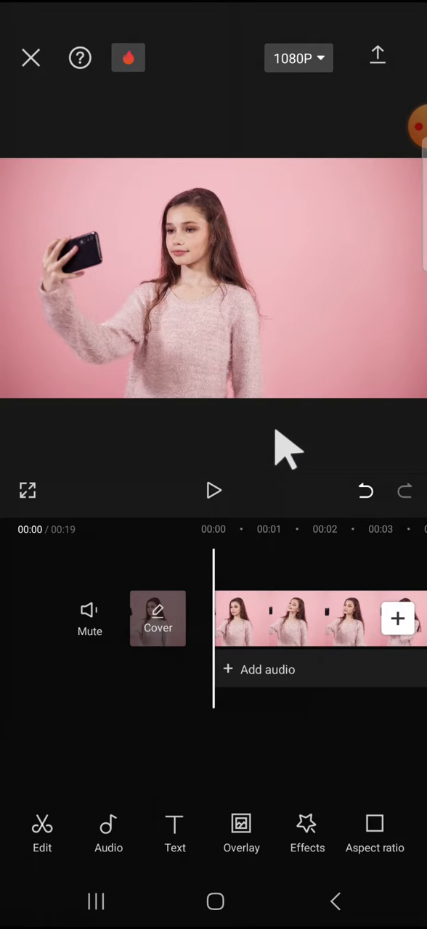
mouse_move(210, 250)
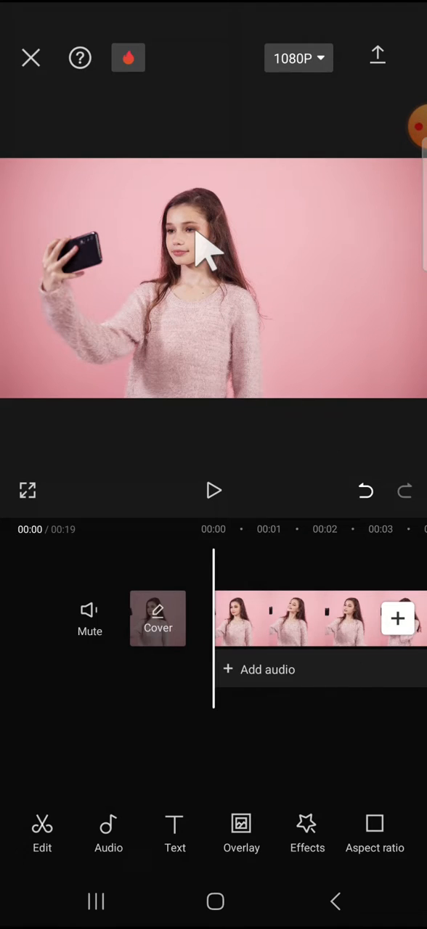
mouse_move(196, 261)
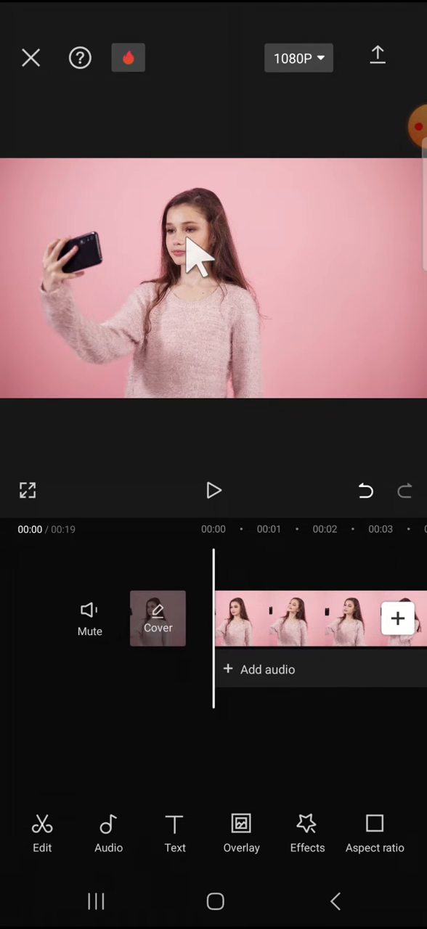
mouse_move(211, 261)
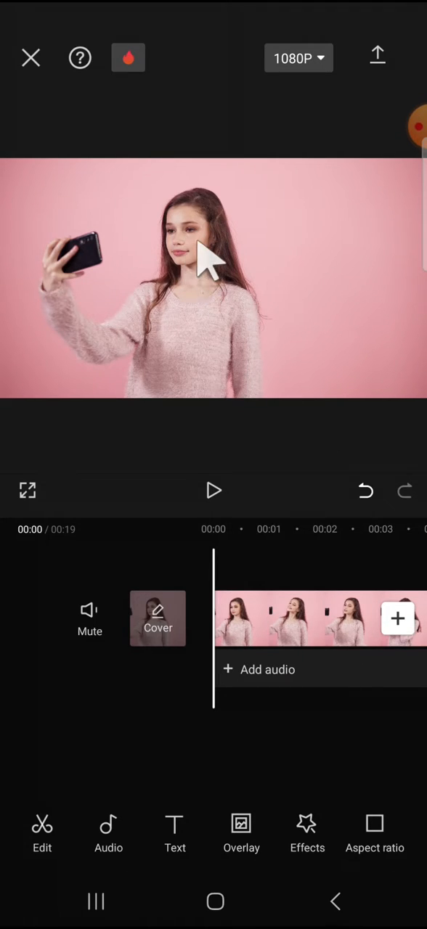
mouse_move(232, 567)
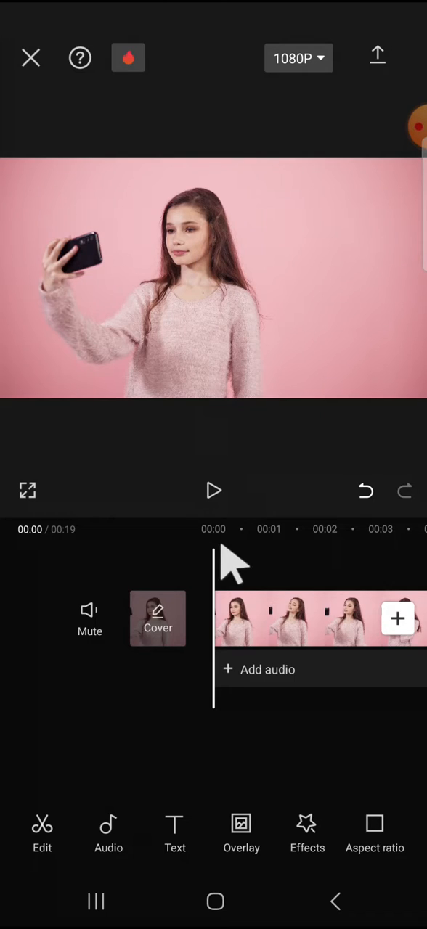
- Reach the Mask category of the body effects gallery from the Effects menu
click(307, 835)
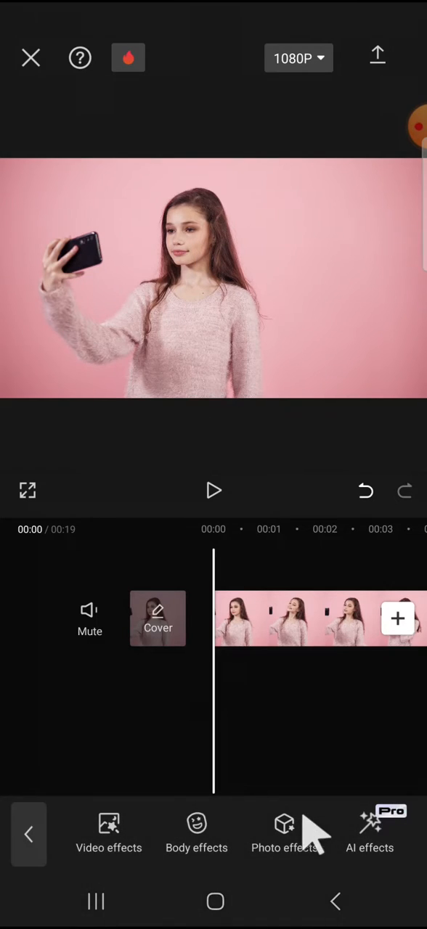
click(107, 834)
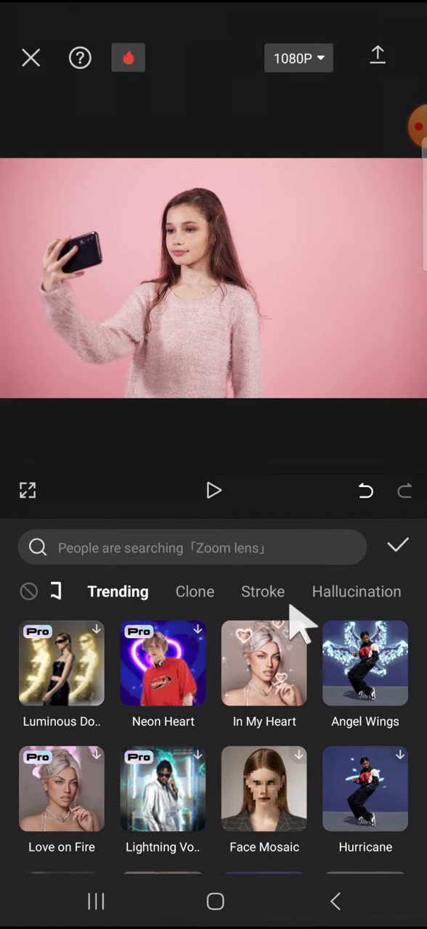
scroll(left, 3)
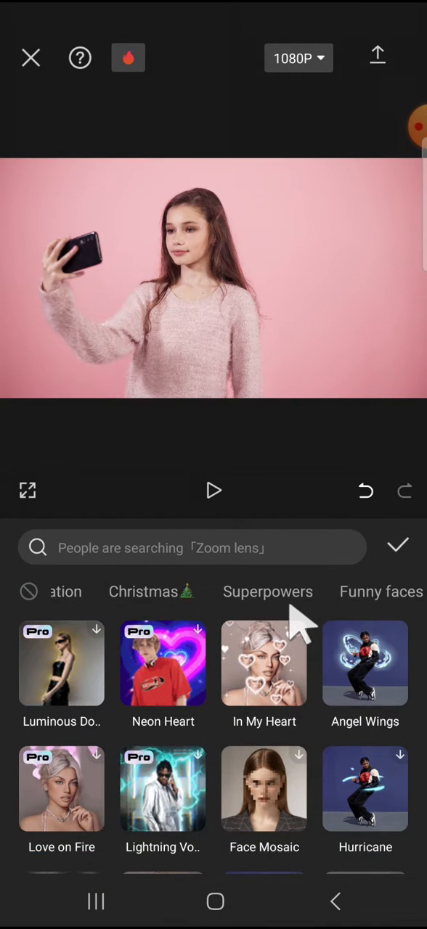
scroll(right, 3)
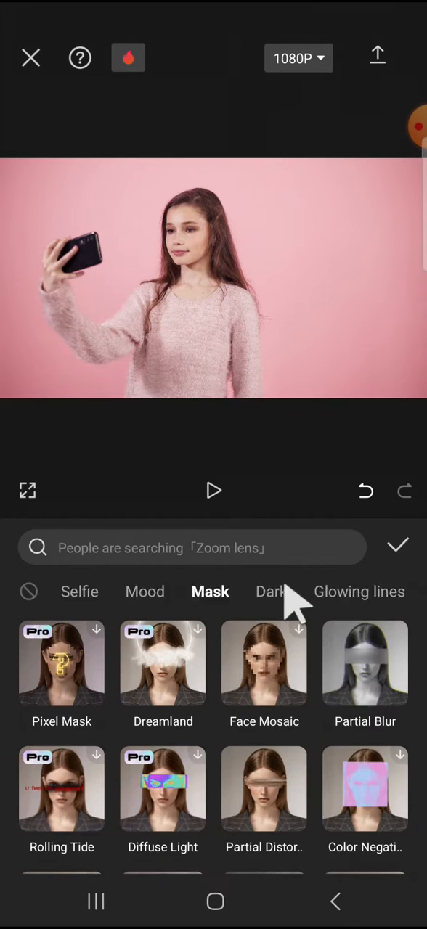
- Scroll through the Mask effects to reveal Heart Strip, Neon Doodle and Censor Bar
scroll(left, 3)
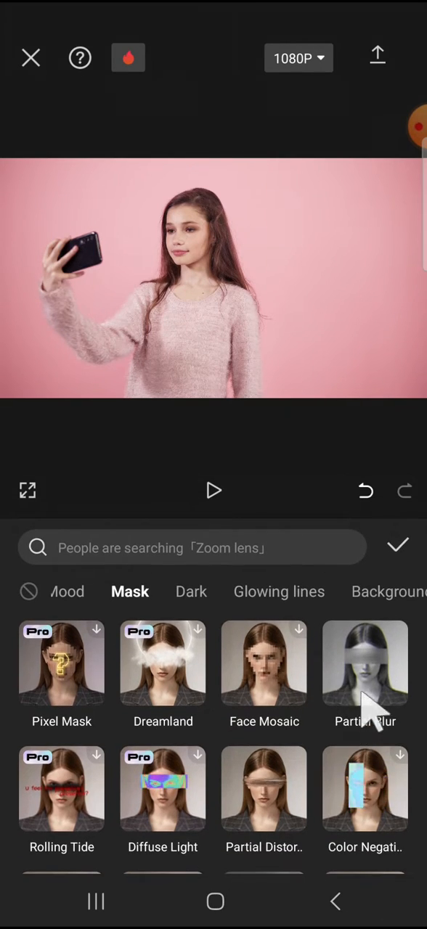
scroll(down, 3)
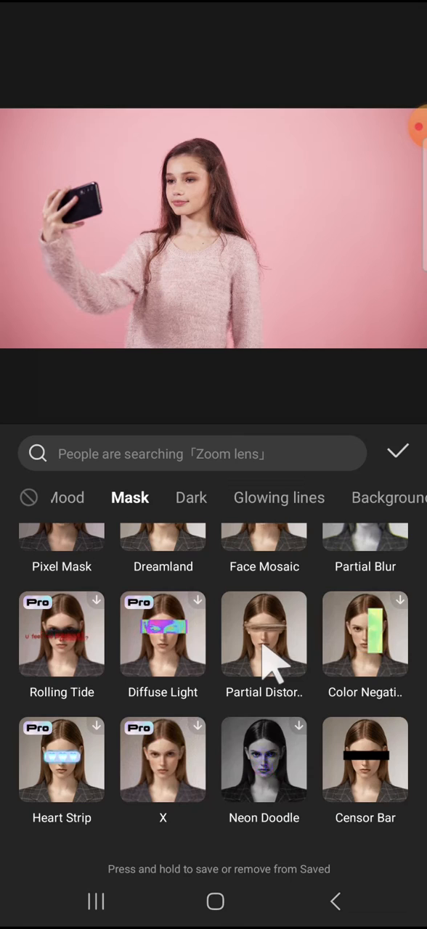
mouse_move(366, 761)
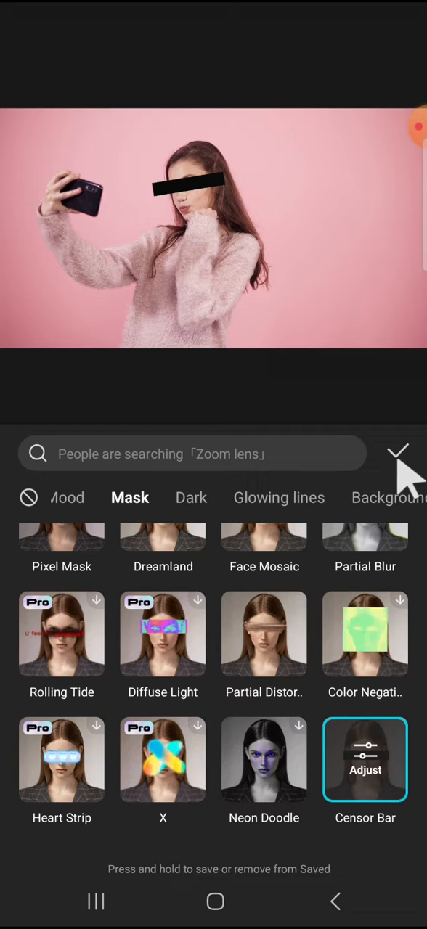
- Confirm the Censor Bar effect so it becomes its own track under the clip
click(398, 453)
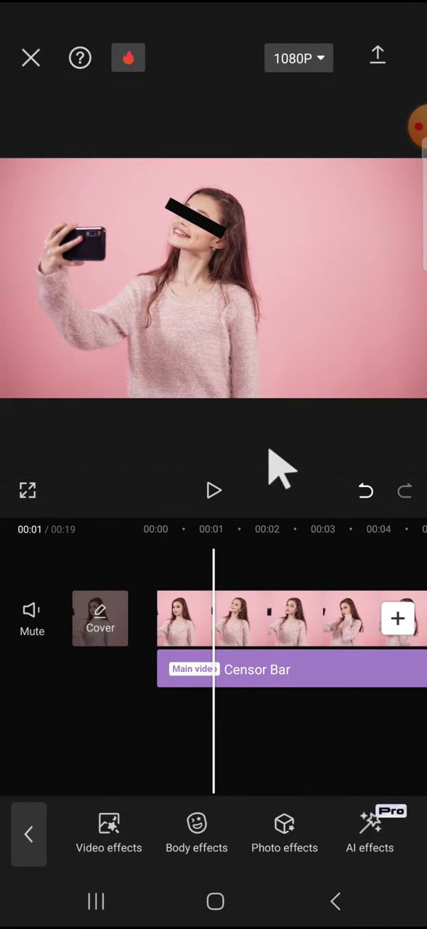
click(214, 491)
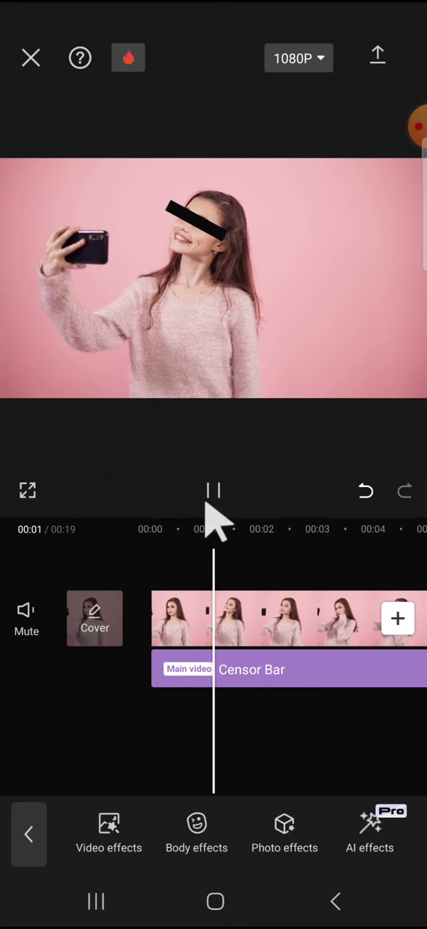
click(214, 491)
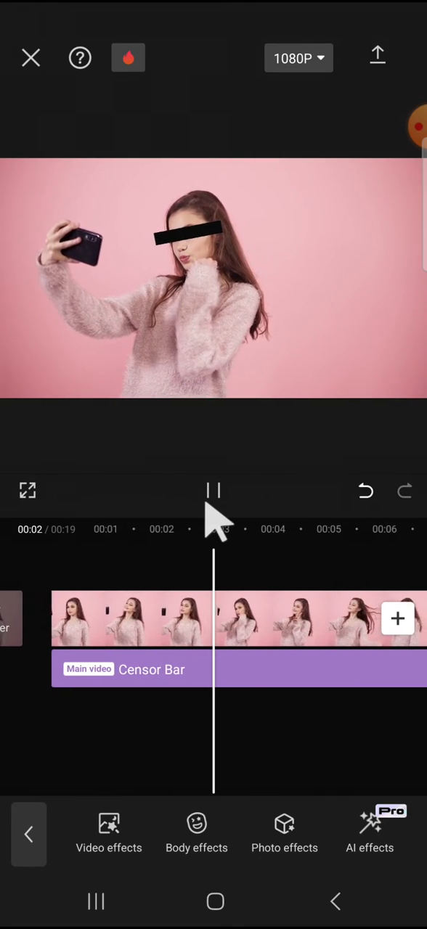
click(214, 491)
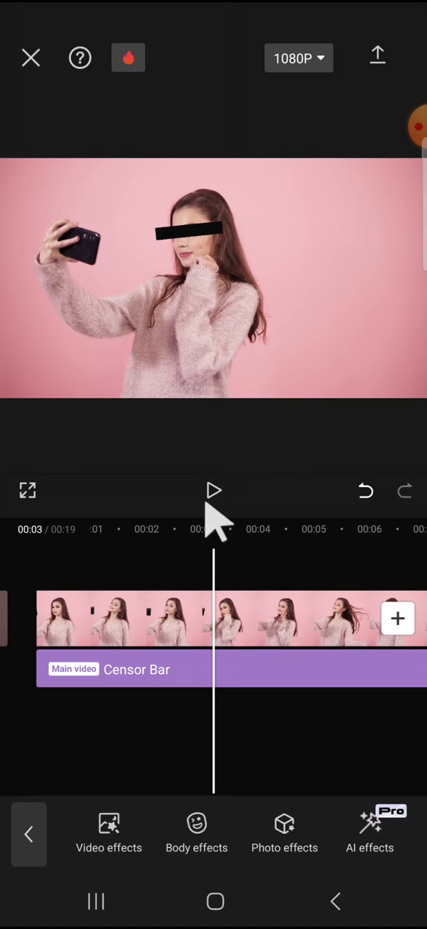